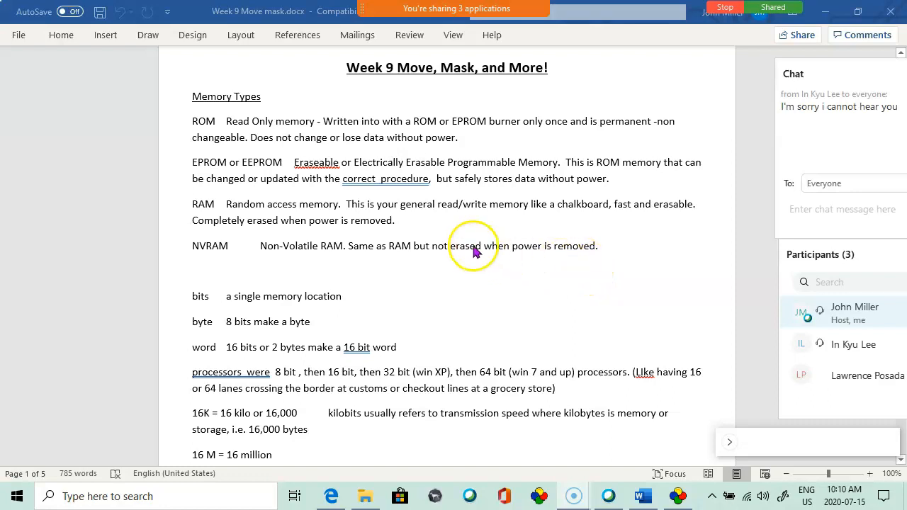
mouse_move(388, 216)
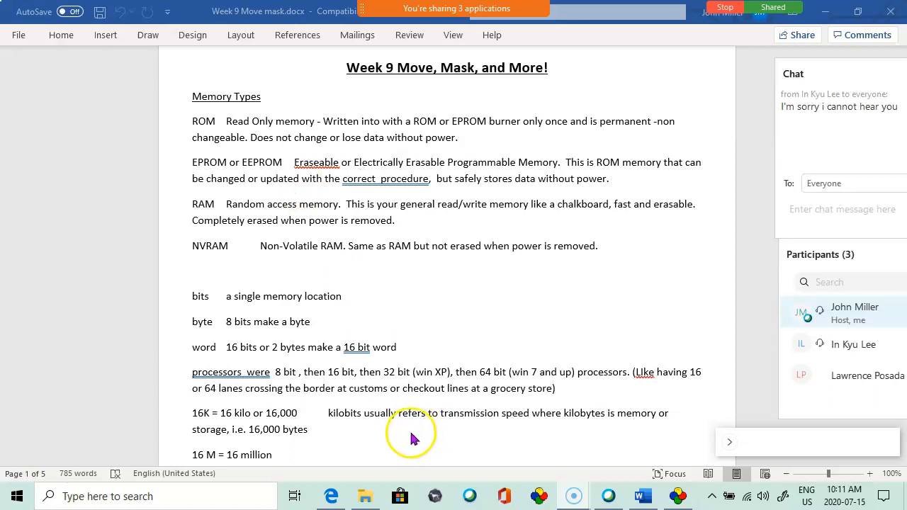
Bring up Edge showing the Bing 'ROM vs RAM' image of a chip versus a memory stick.
click(331, 496)
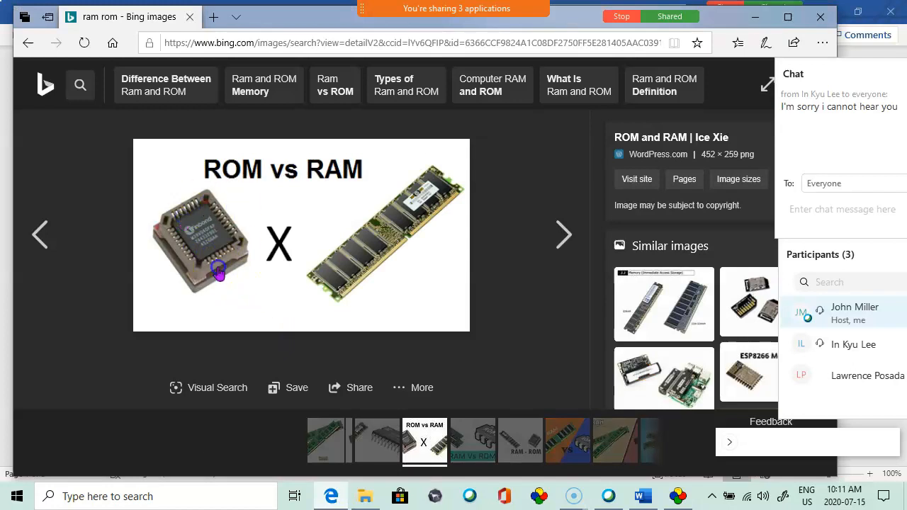
mouse_move(208, 226)
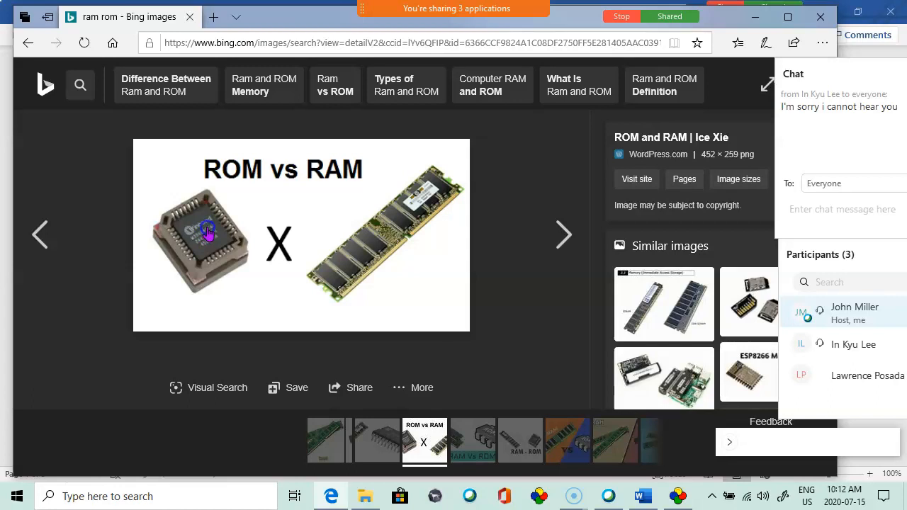
mouse_move(220, 216)
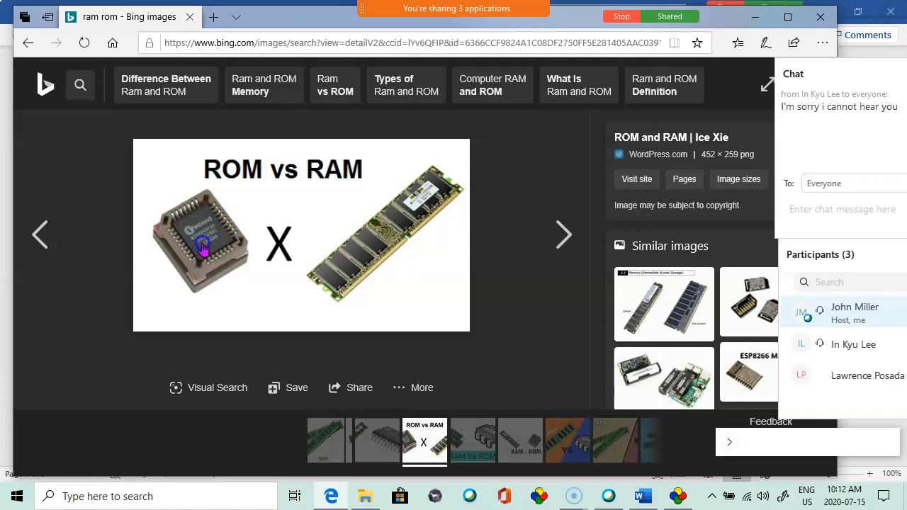
click(644, 496)
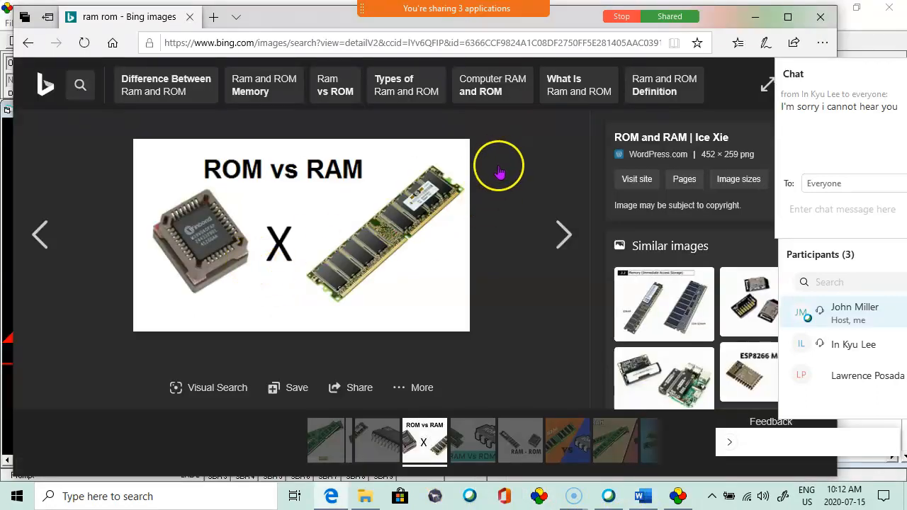
mouse_move(345, 333)
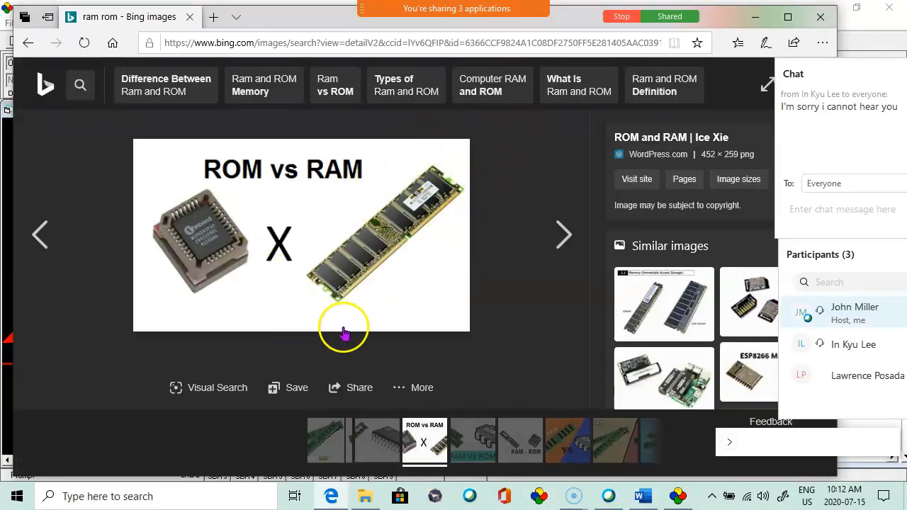
mouse_move(375, 266)
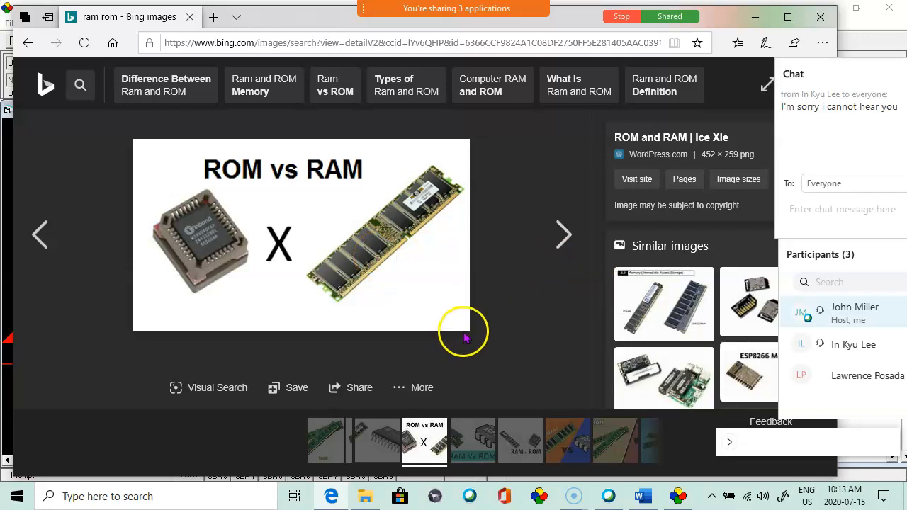
Step through the next image results to the Science ABC Random Access vs Read Only Memory picture.
click(564, 235)
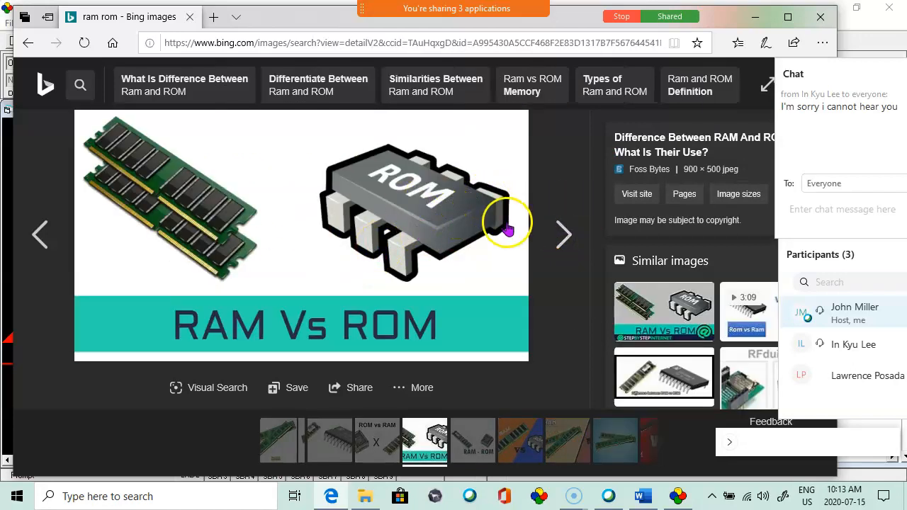
mouse_move(564, 234)
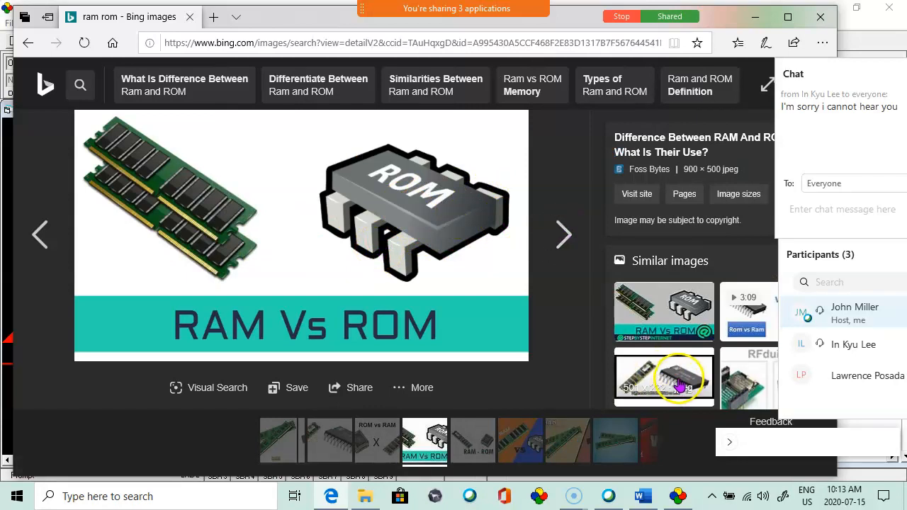
click(563, 234)
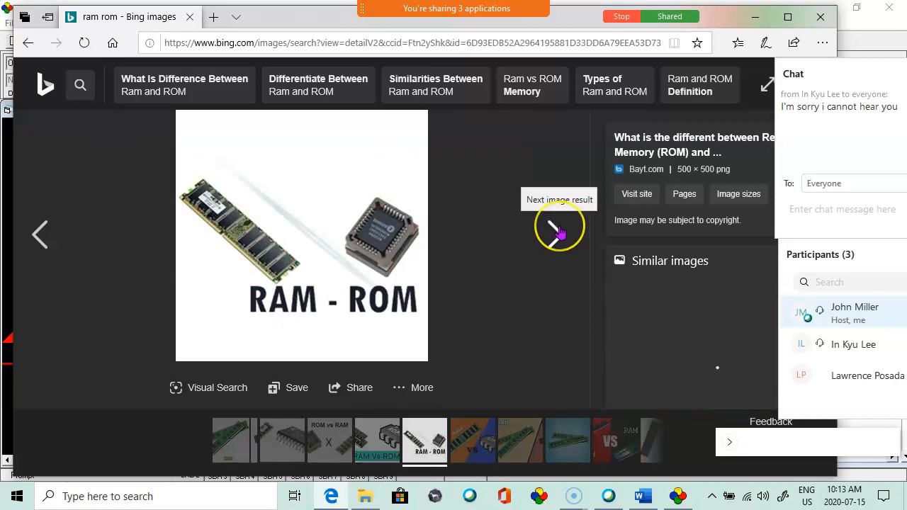
click(559, 234)
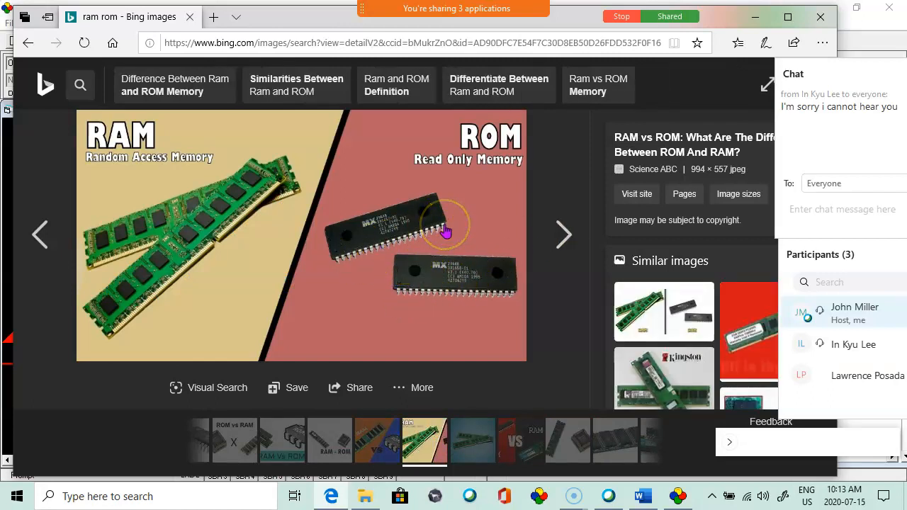
mouse_move(138, 294)
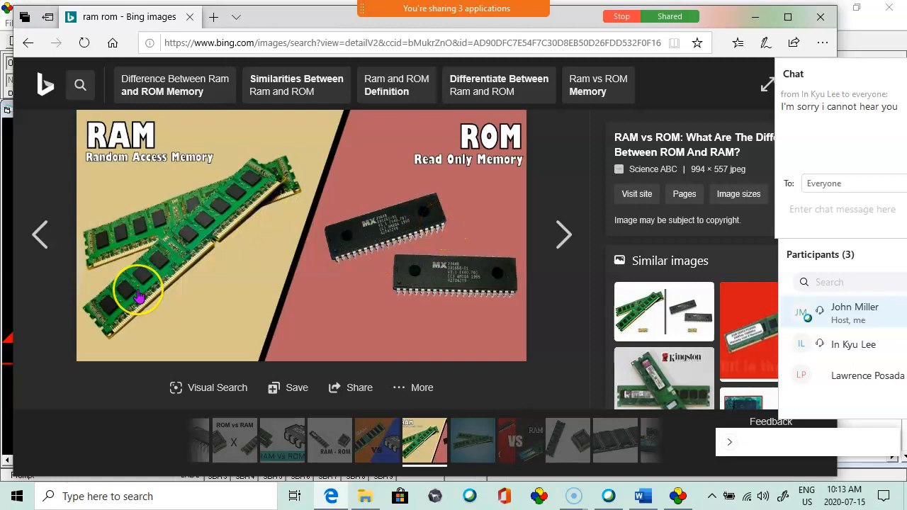
mouse_move(537, 234)
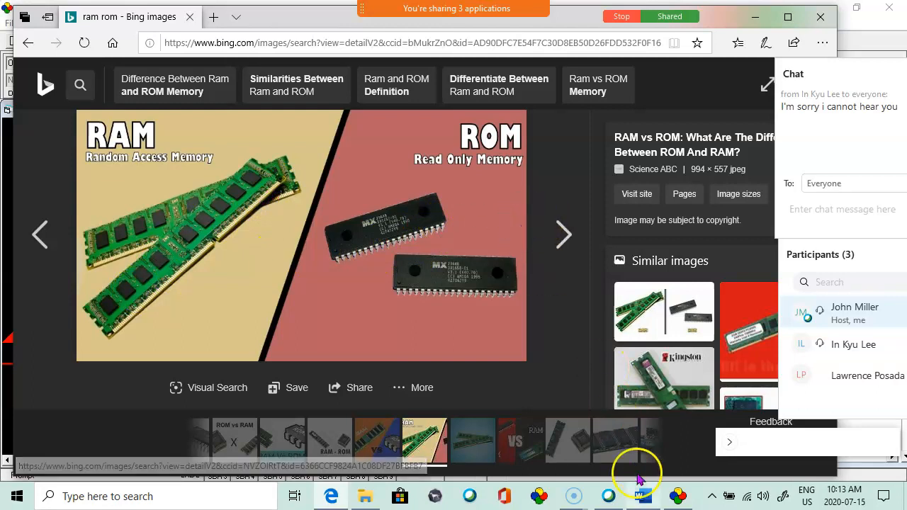
Bring the Week 9 Move mask document back to the front from the taskbar.
click(642, 496)
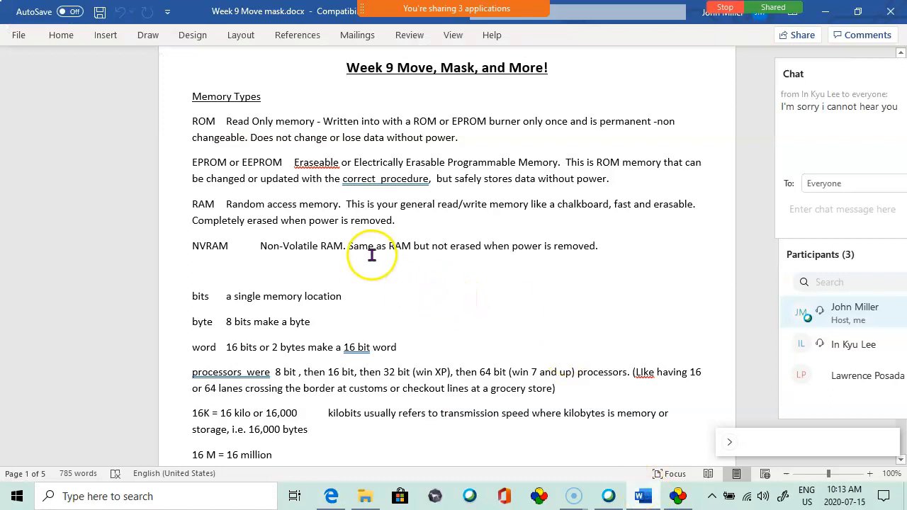
mouse_move(577, 204)
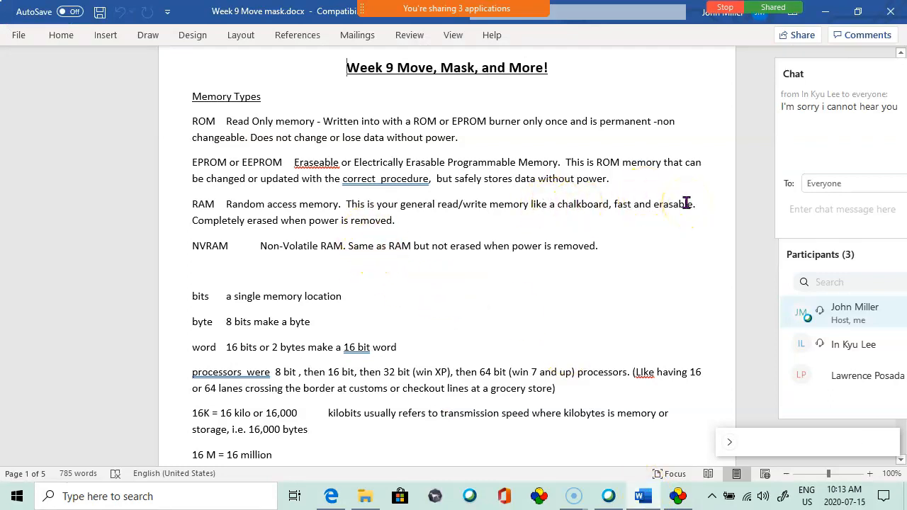
mouse_move(461, 219)
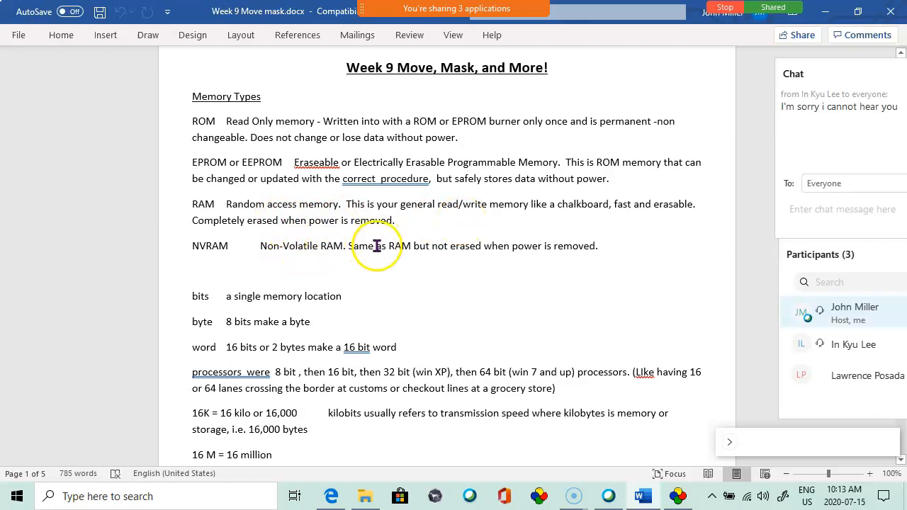
mouse_move(399, 274)
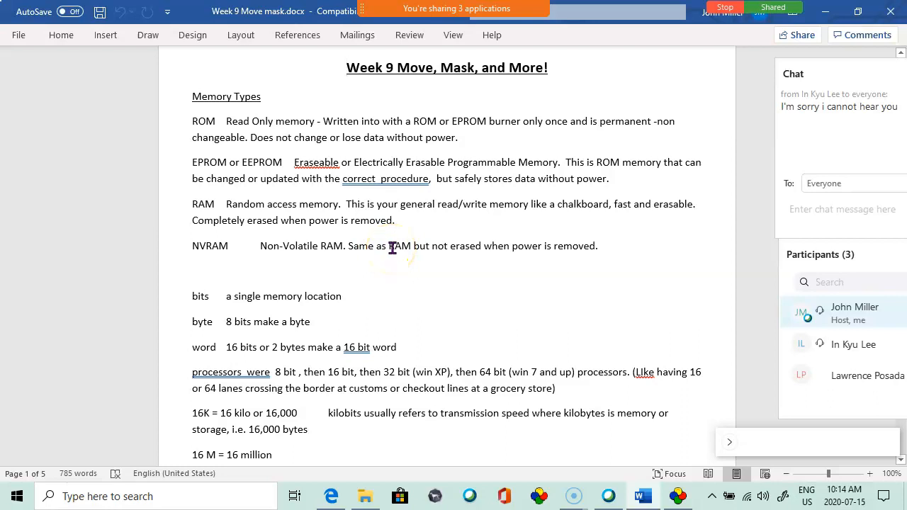
Scroll down to the bits, bytes, words and storage-size definitions up to 16 Terabytes.
scroll(down, 3)
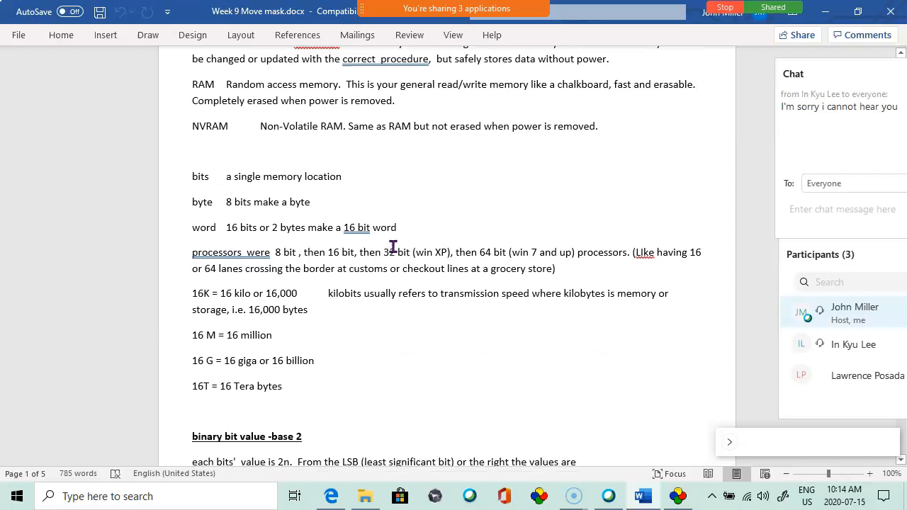
scroll(down, 3)
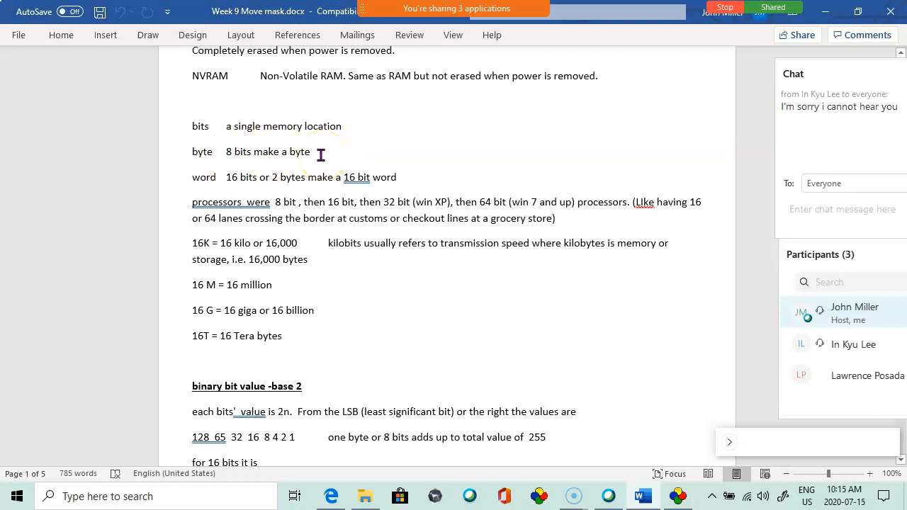
mouse_move(378, 183)
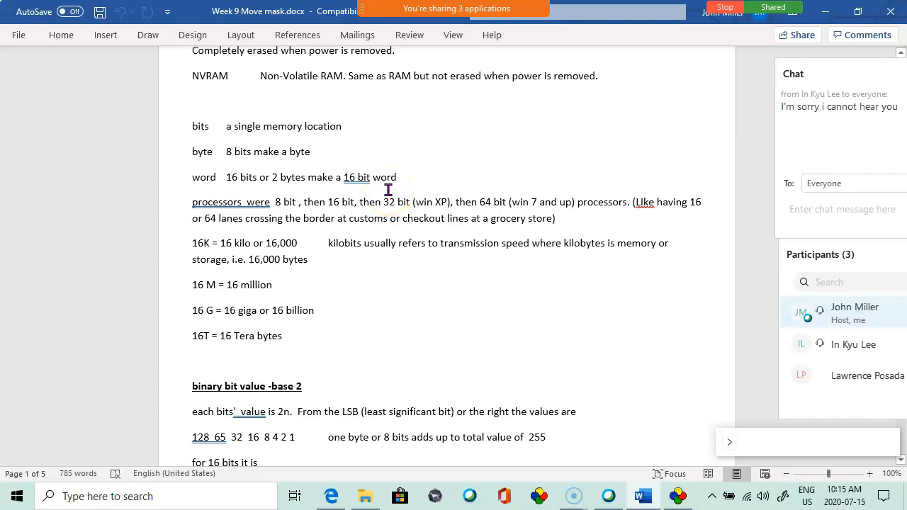
mouse_move(480, 199)
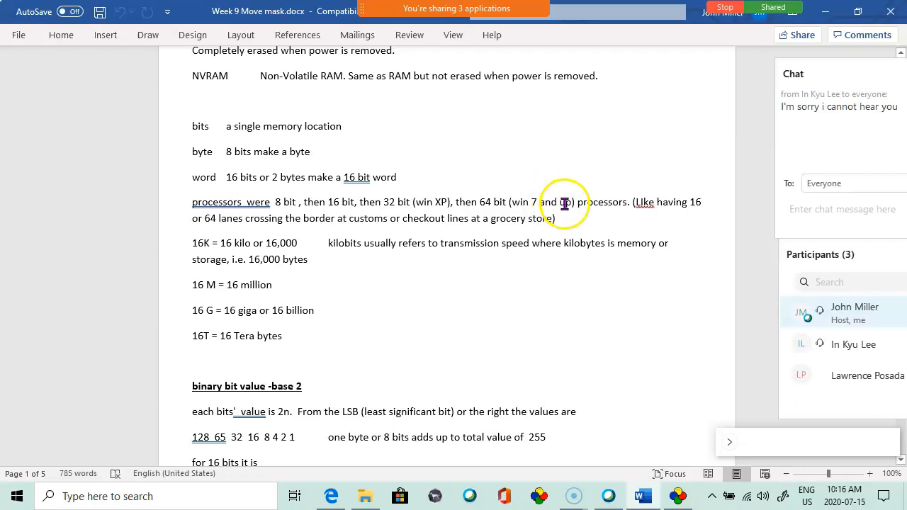
mouse_move(563, 207)
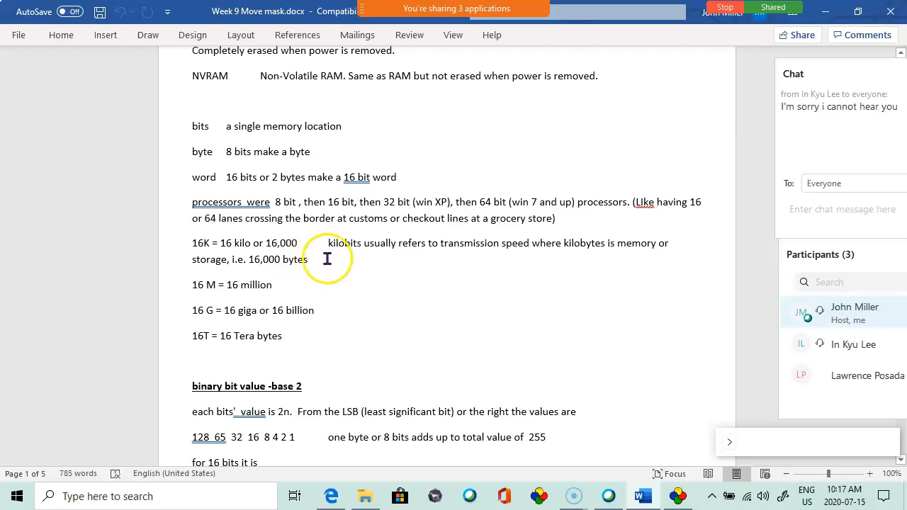
mouse_move(320, 264)
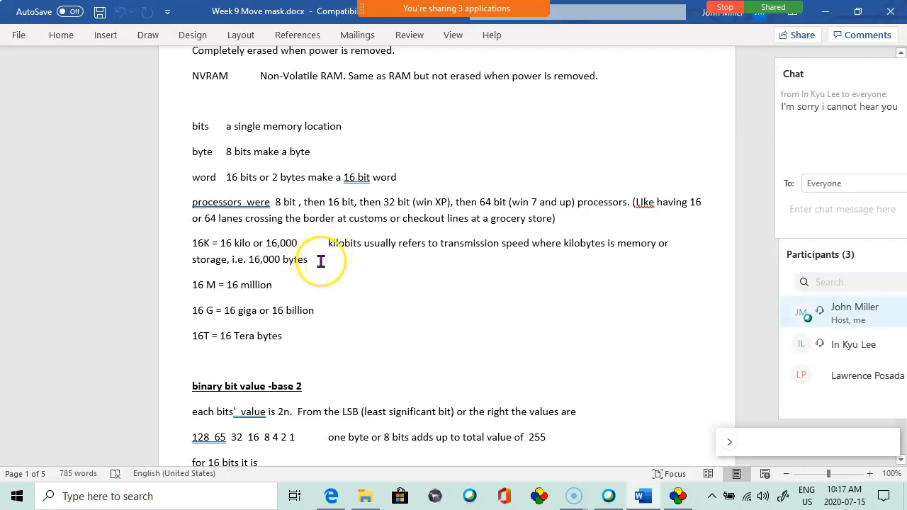
mouse_move(259, 265)
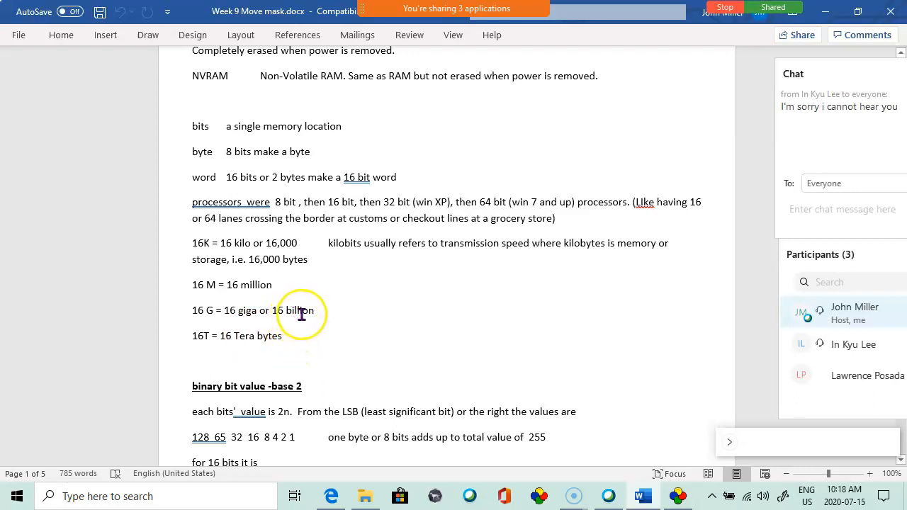
mouse_move(317, 322)
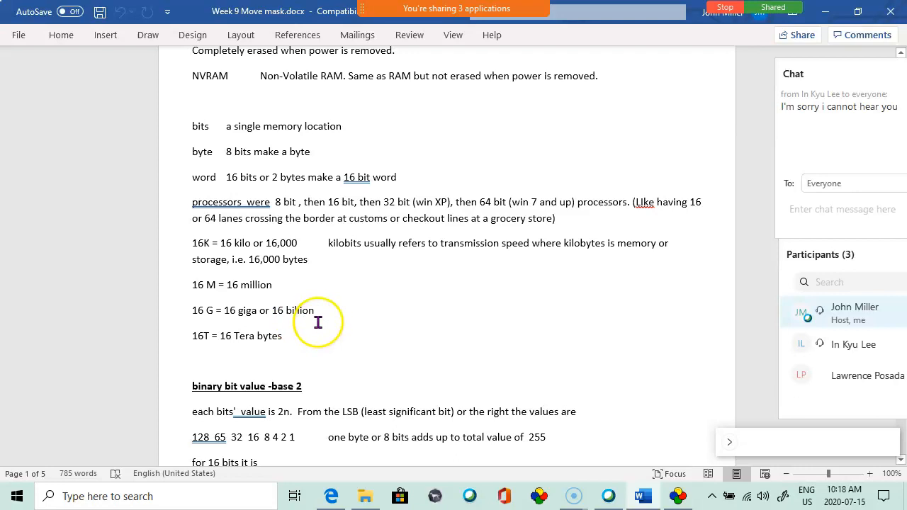
Scroll past the 2ⁿ binary bit value line to the 16-bit place values row.
scroll(down, 3)
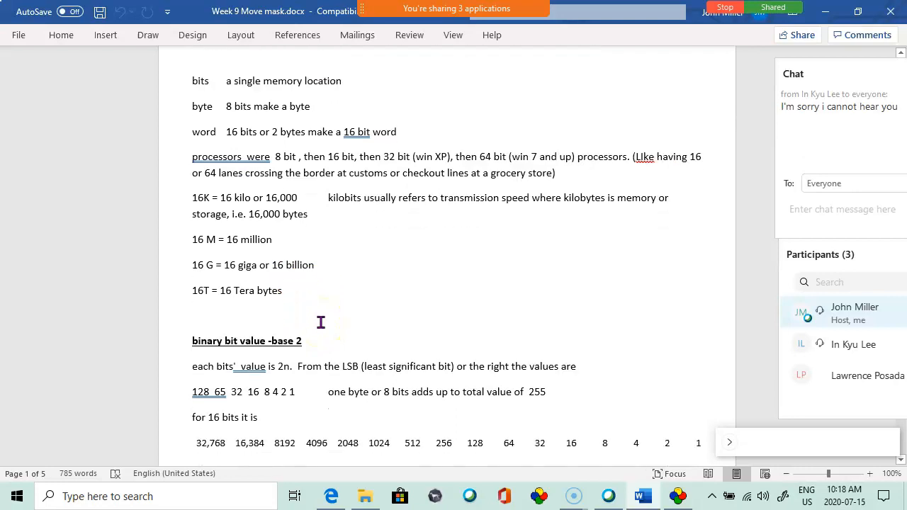
scroll(down, 3)
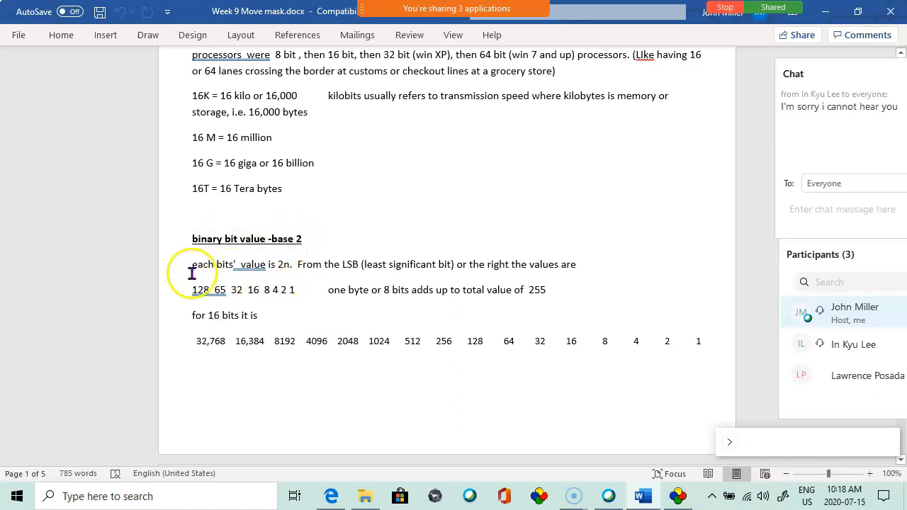
mouse_move(276, 268)
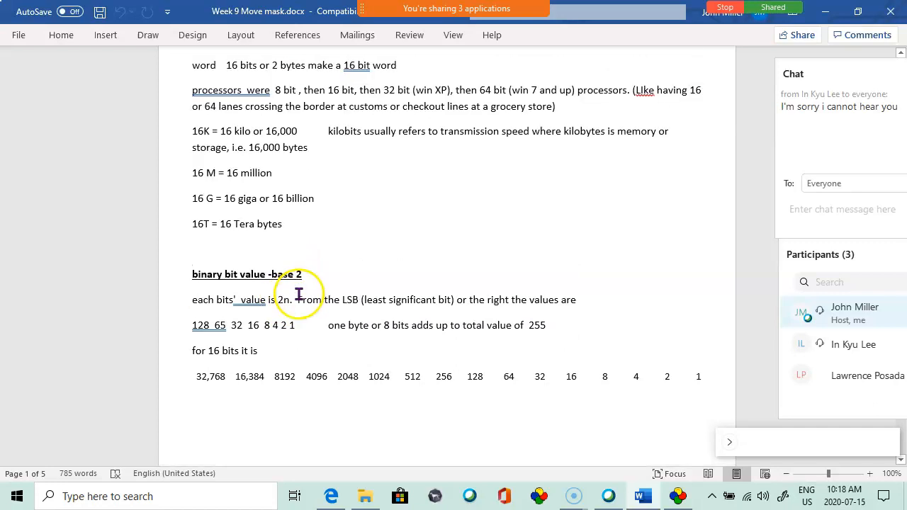
scroll(down, 3)
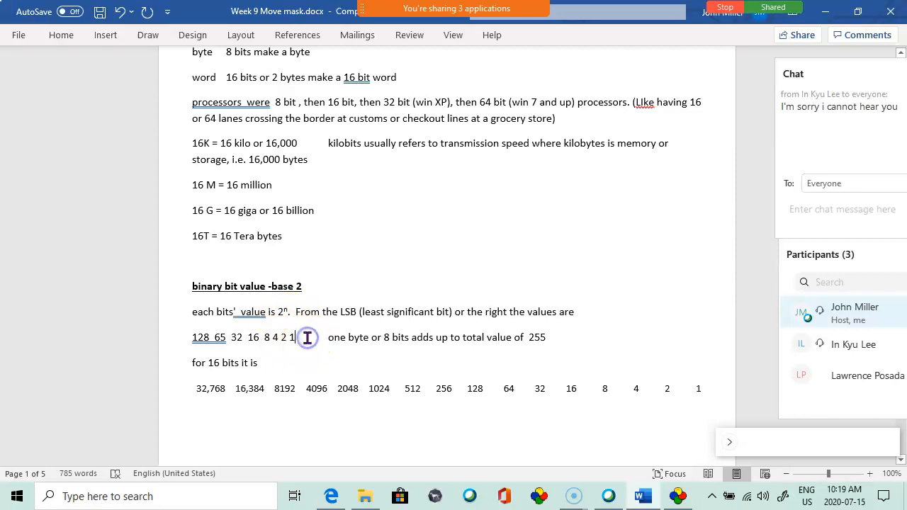
mouse_move(296, 316)
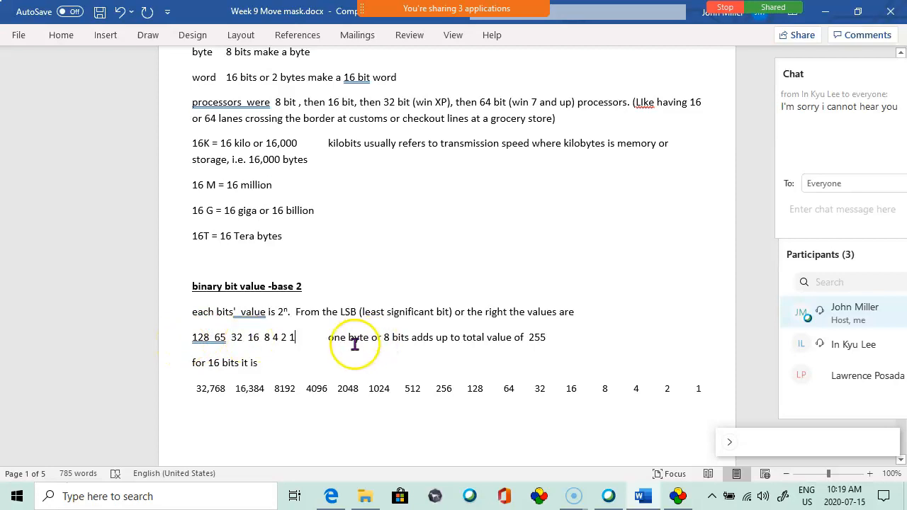
mouse_move(421, 343)
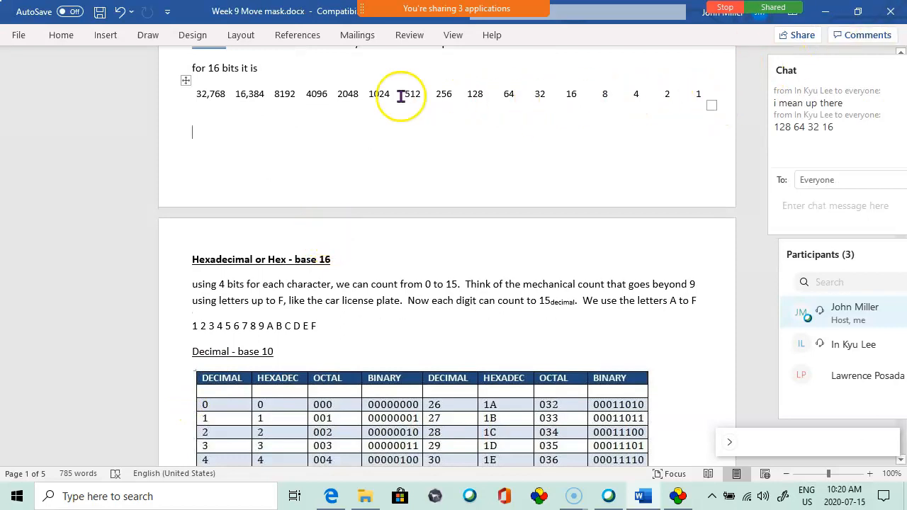
mouse_move(296, 293)
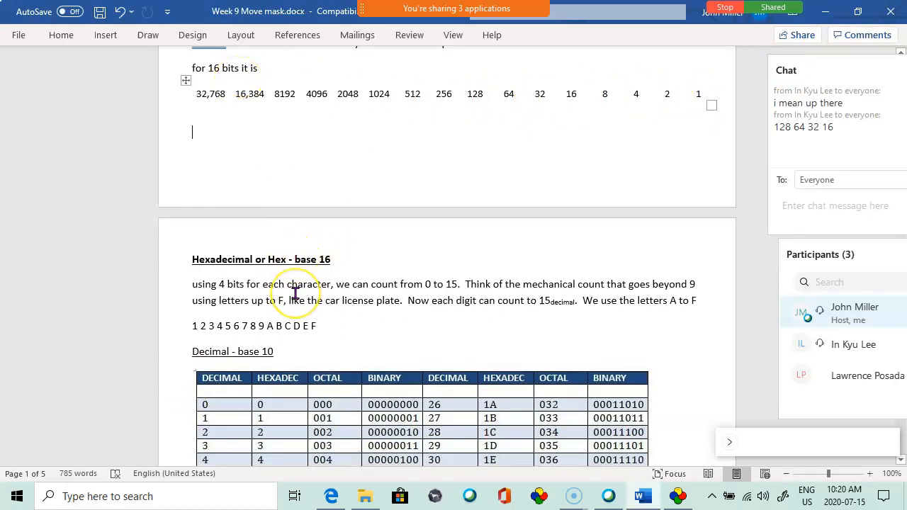
scroll(down, 3)
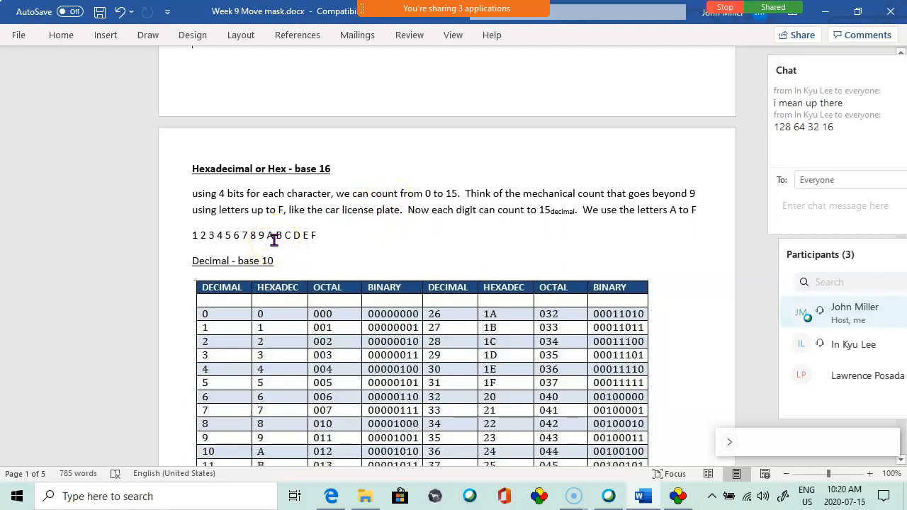
Show mechanical counter.jpg from the wk9 folder in Photos, then return to the notes.
click(365, 496)
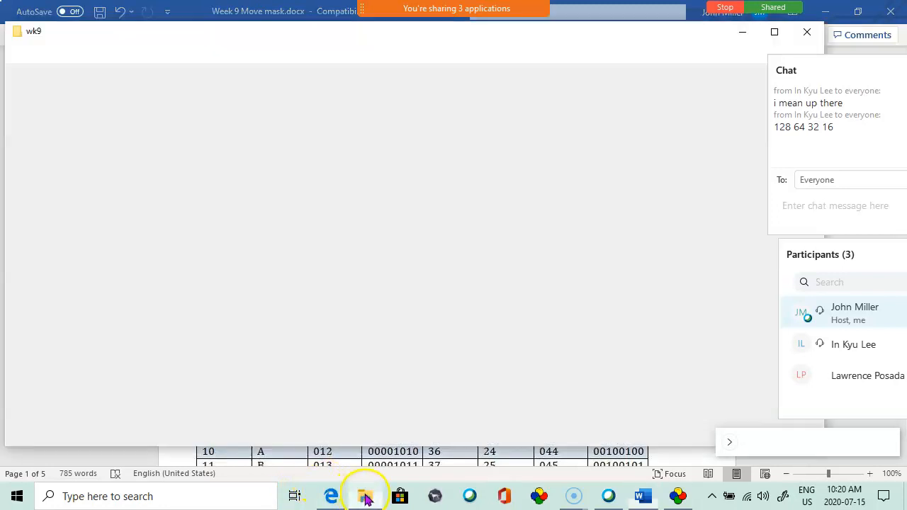
click(365, 496)
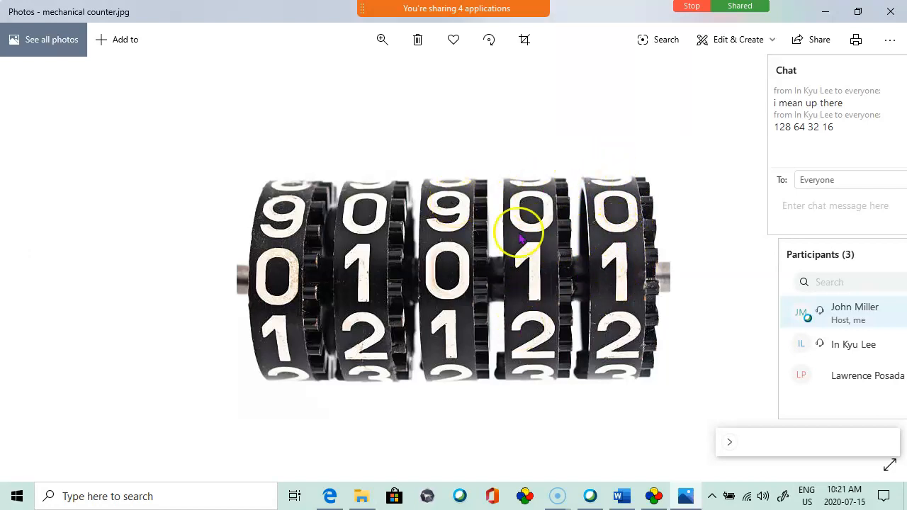
mouse_move(645, 245)
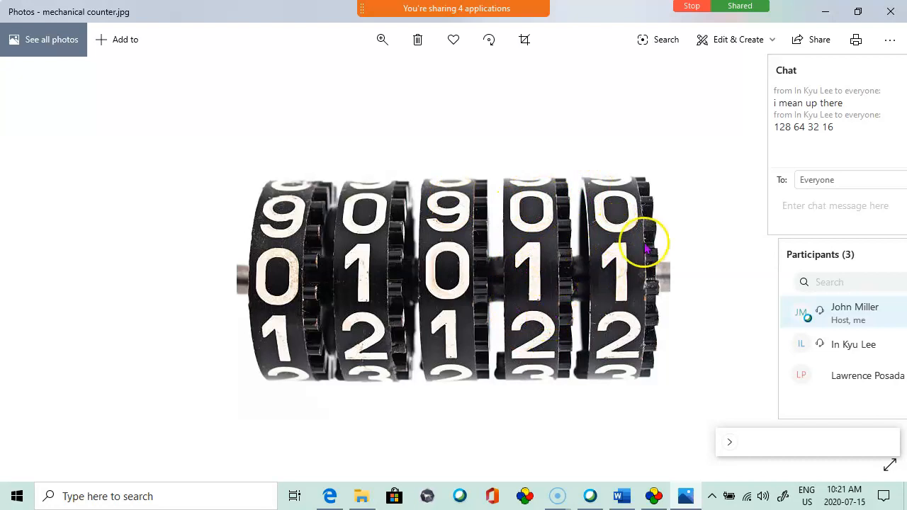
mouse_move(614, 186)
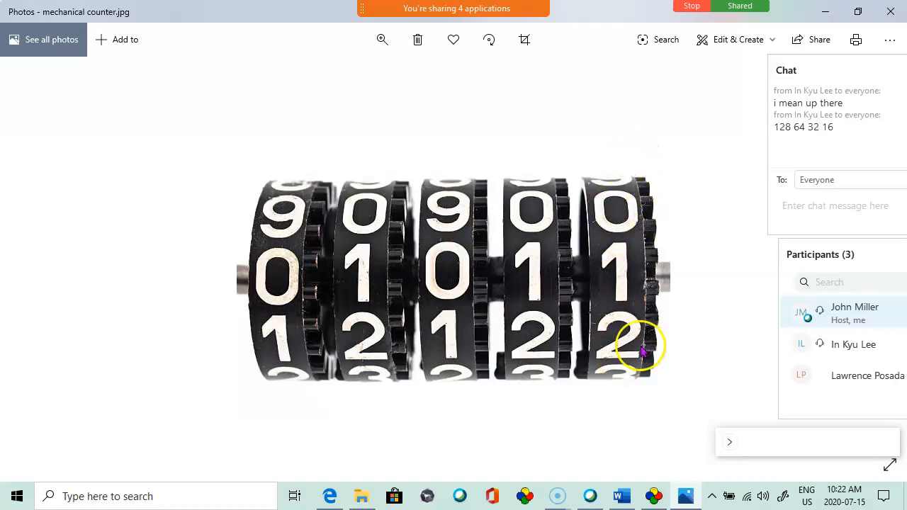
mouse_move(627, 284)
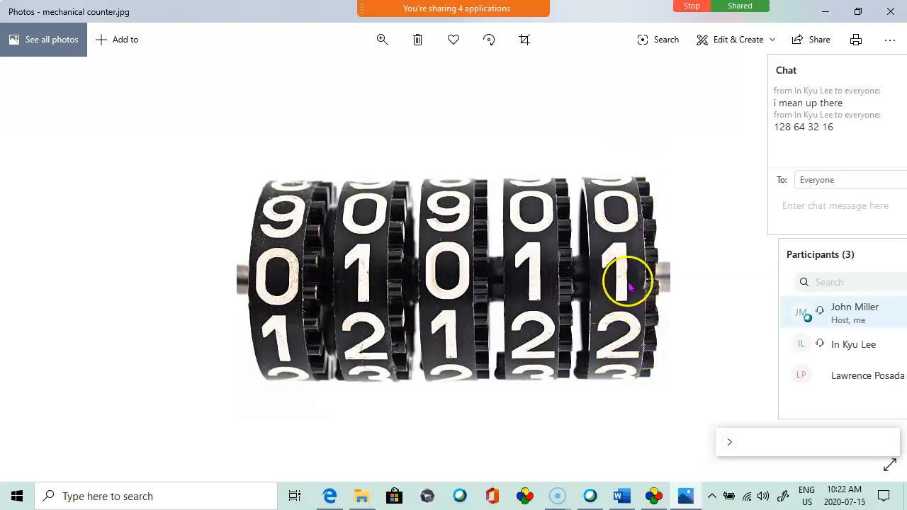
mouse_move(308, 255)
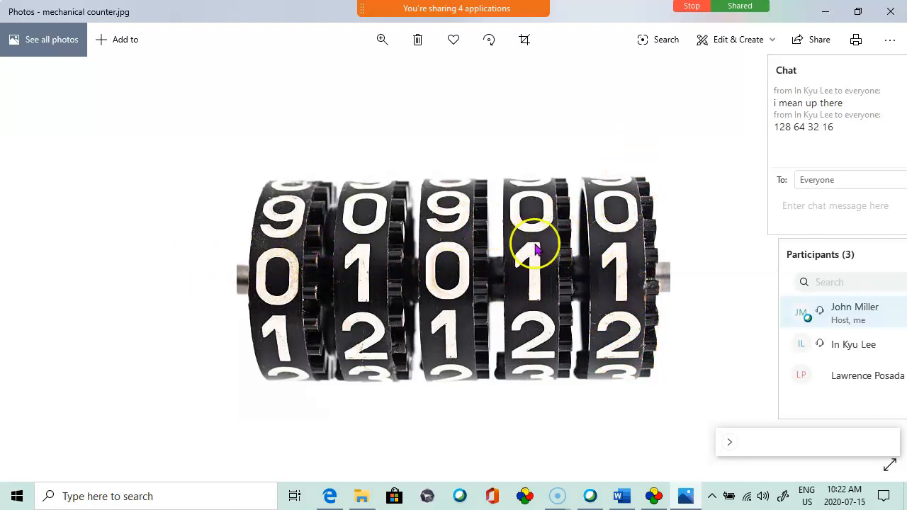
mouse_move(521, 237)
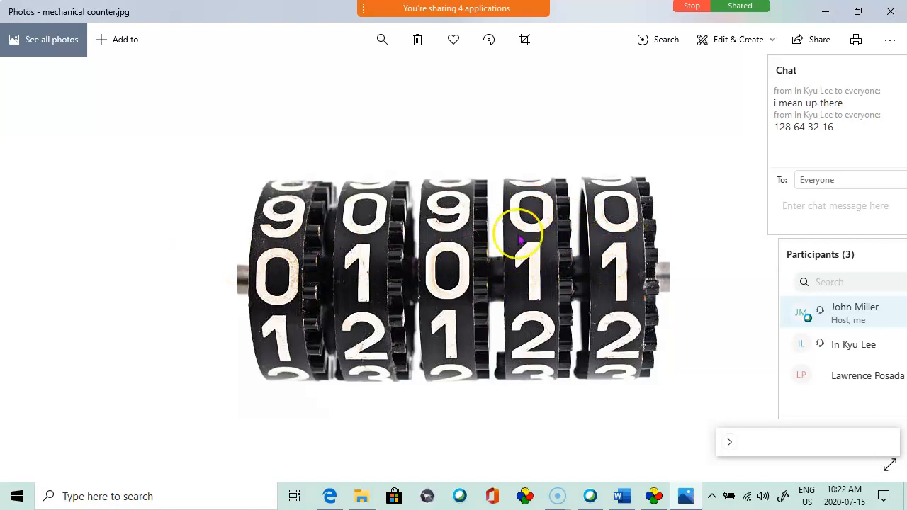
mouse_move(336, 255)
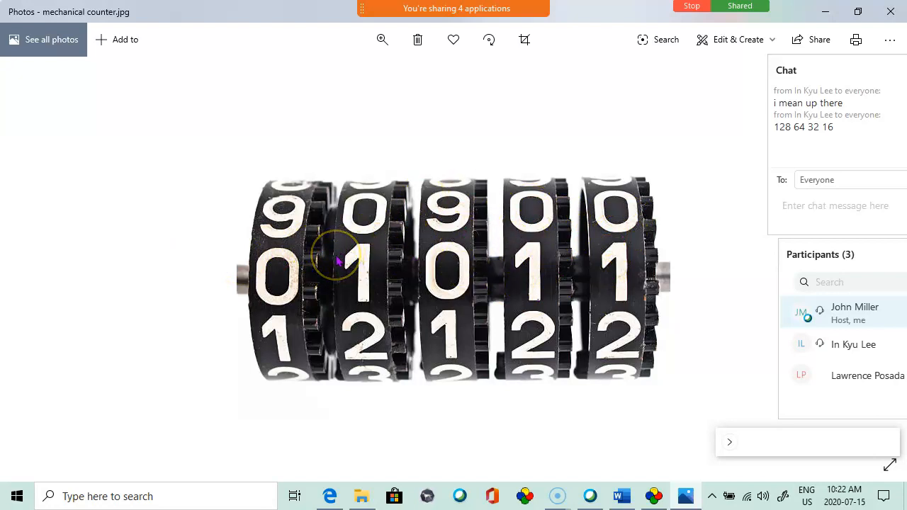
mouse_move(624, 245)
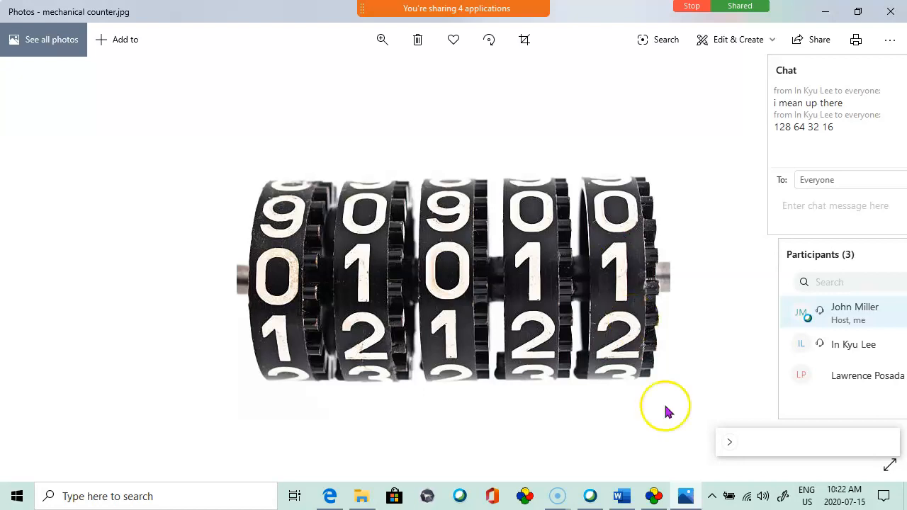
click(621, 496)
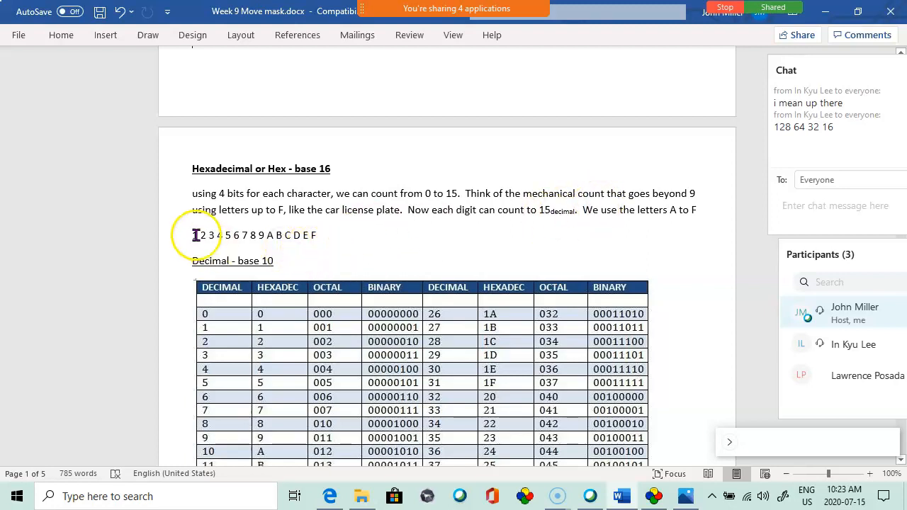
Add the example 224 with a subscript H after the hex digits 1 through F.
drag(192, 235, 316, 235)
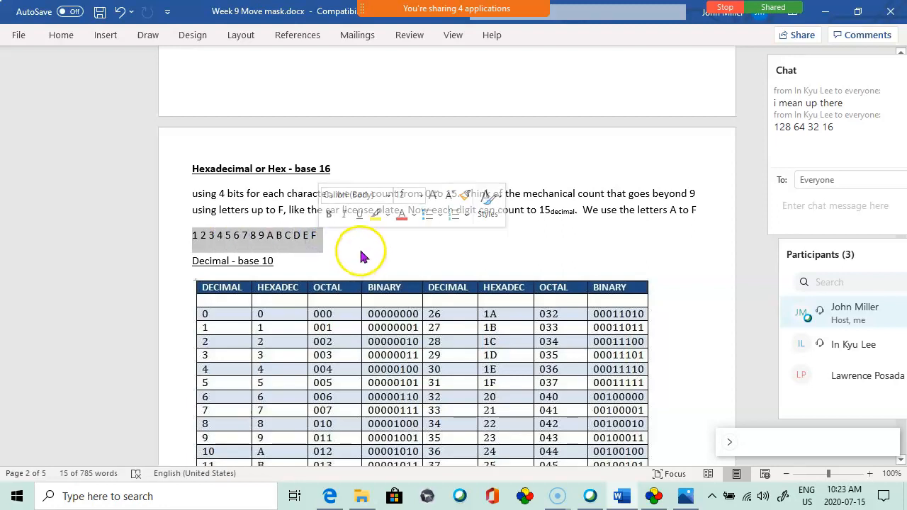
click(362, 252)
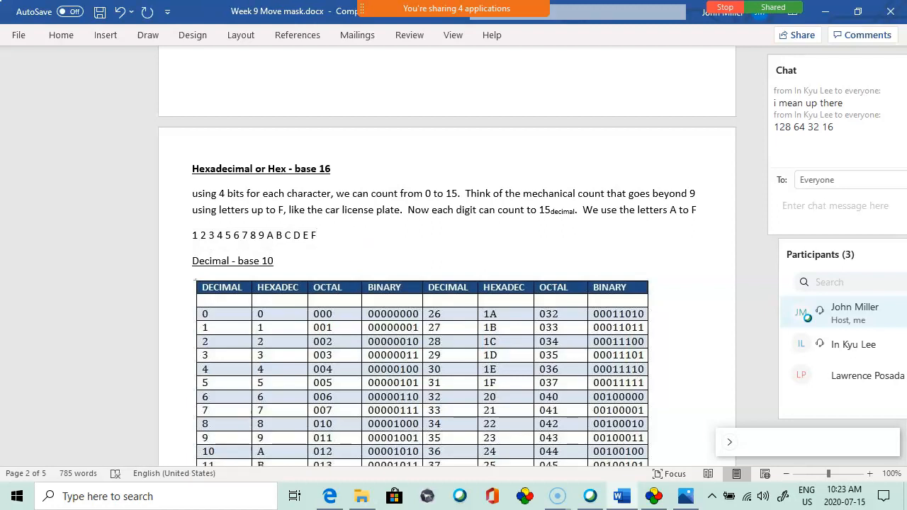
text(22)
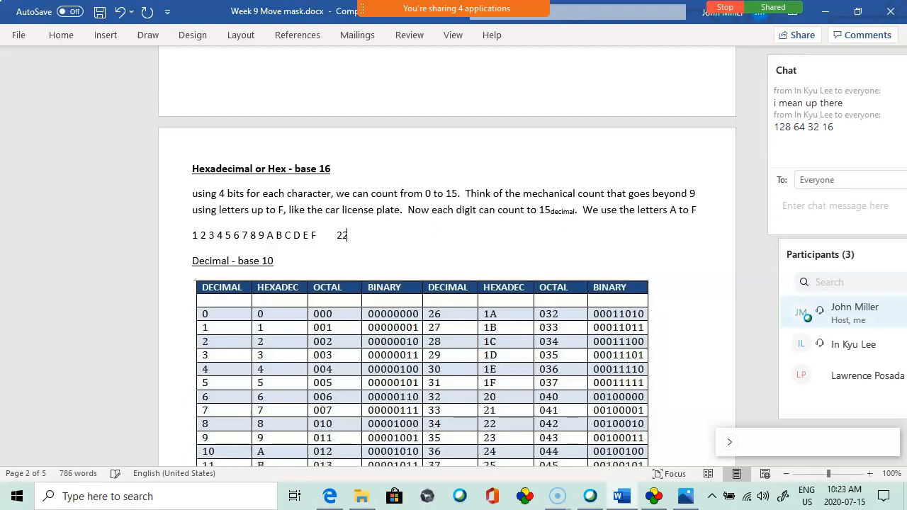
text(4)
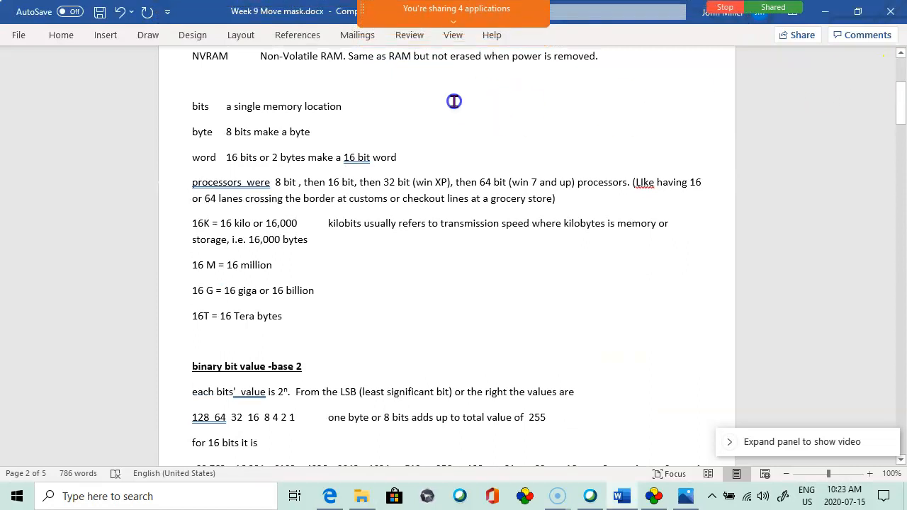
scroll(up, 3)
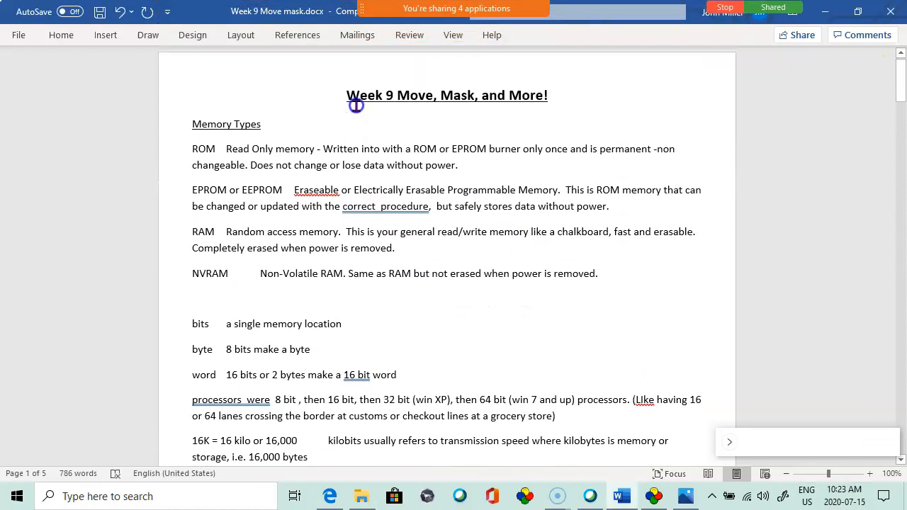
click(61, 35)
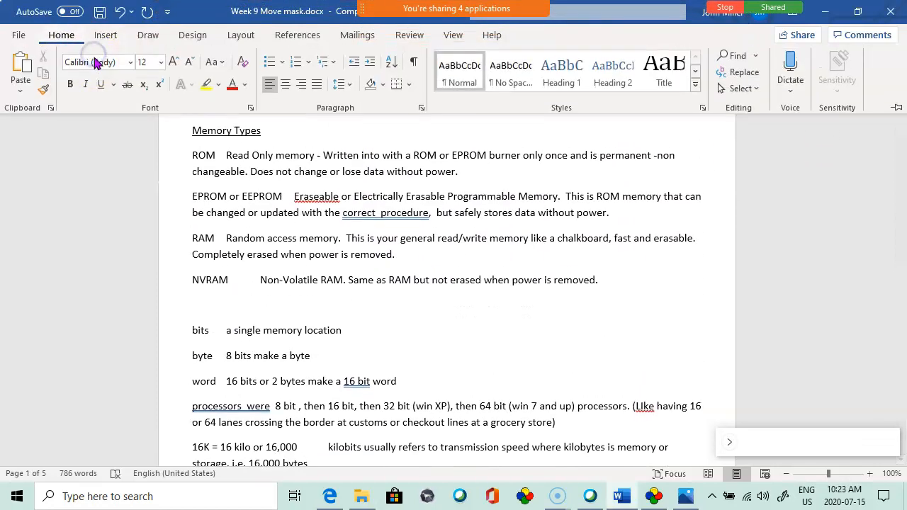
scroll(down, 3)
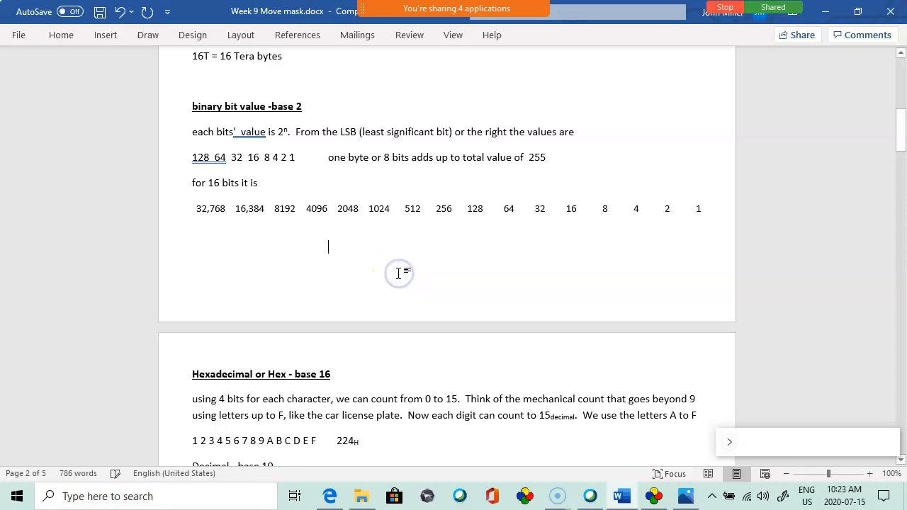
scroll(down, 3)
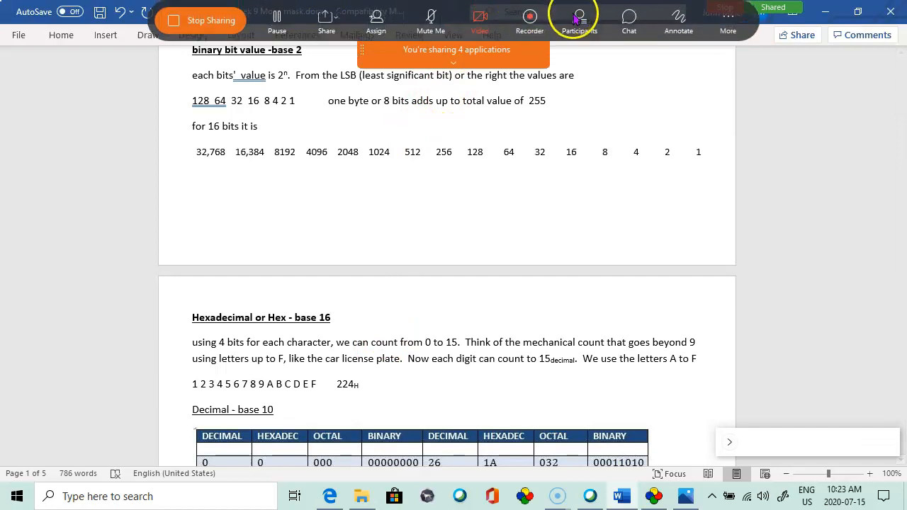
click(579, 20)
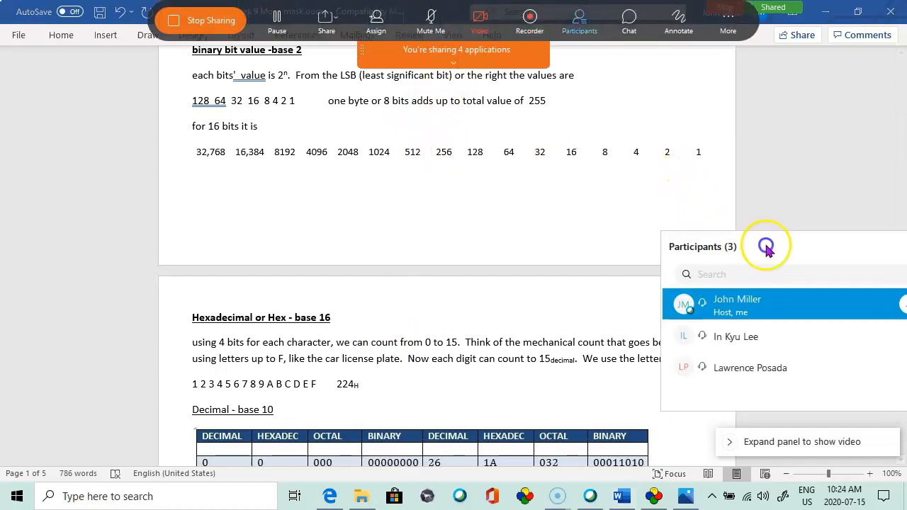
scroll(down, 3)
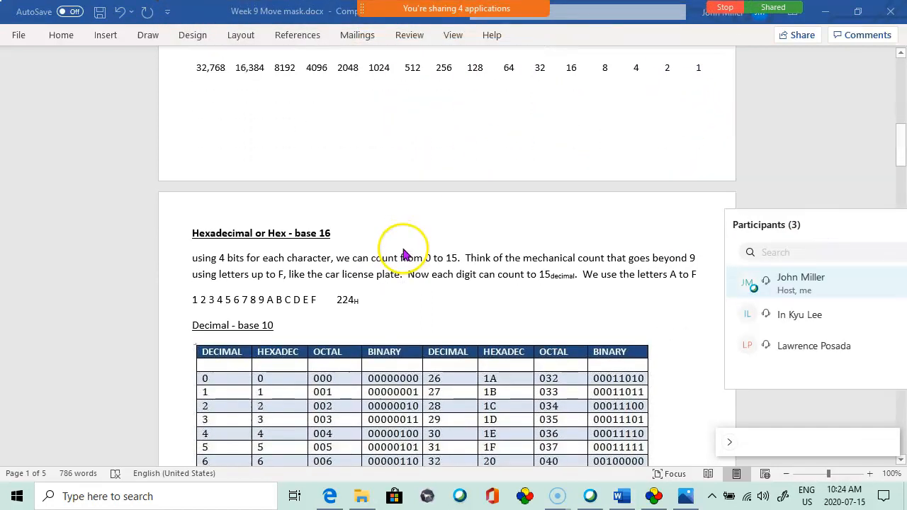
scroll(down, 3)
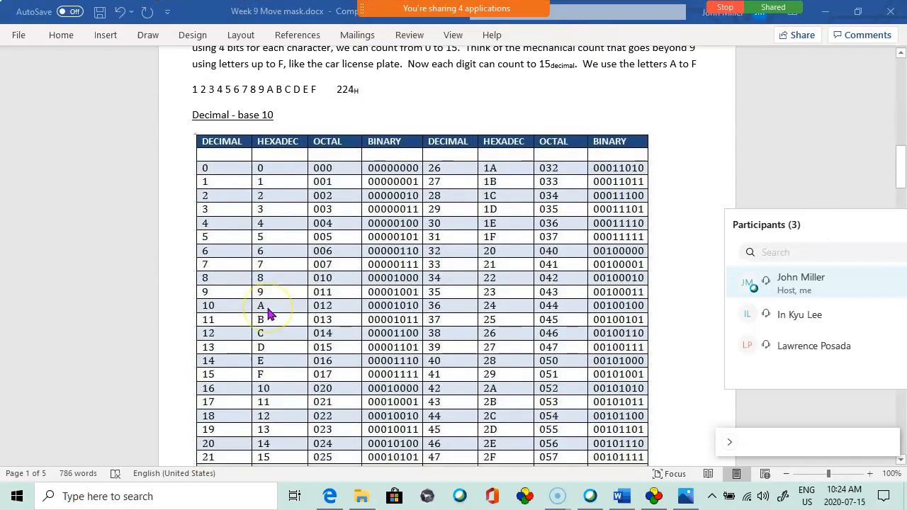
scroll(down, 3)
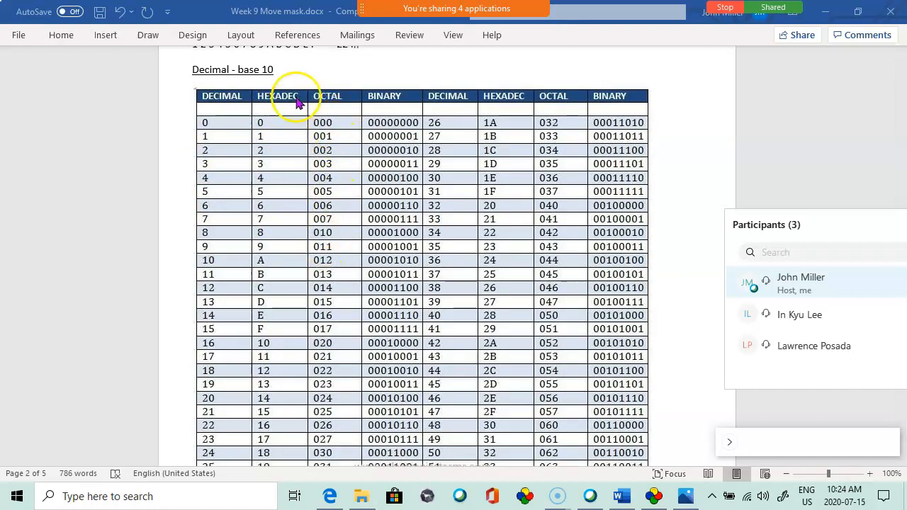
mouse_move(354, 126)
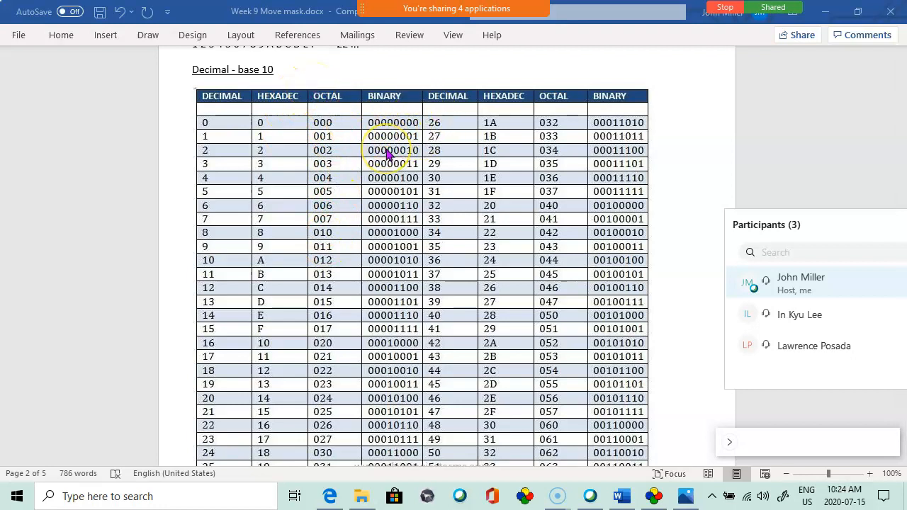
mouse_move(218, 384)
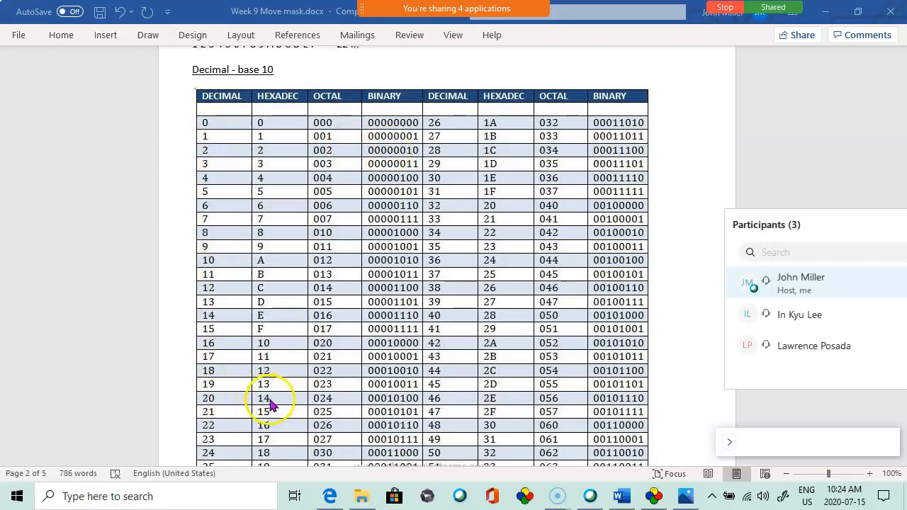
mouse_move(308, 405)
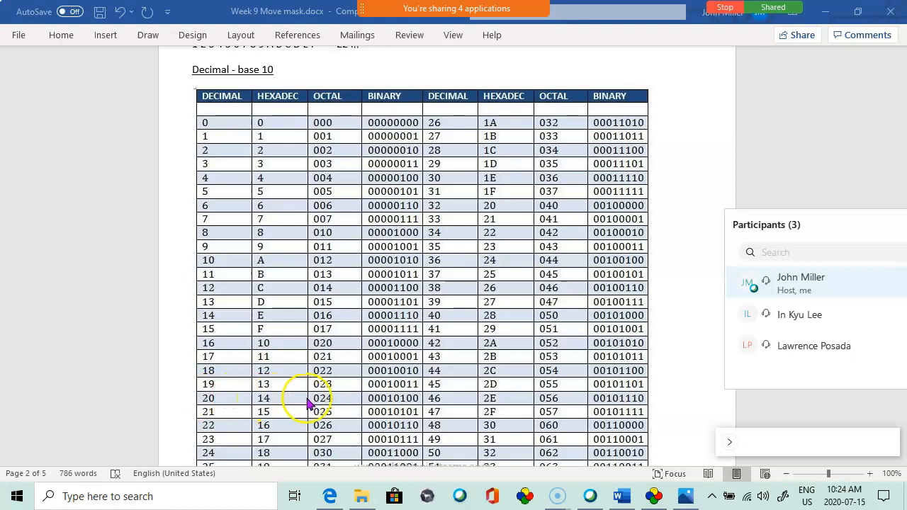
mouse_move(328, 398)
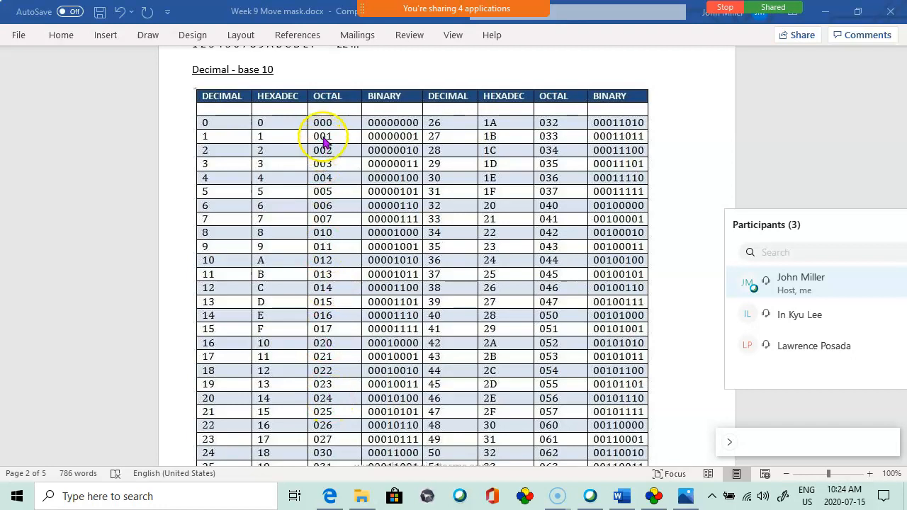
mouse_move(327, 226)
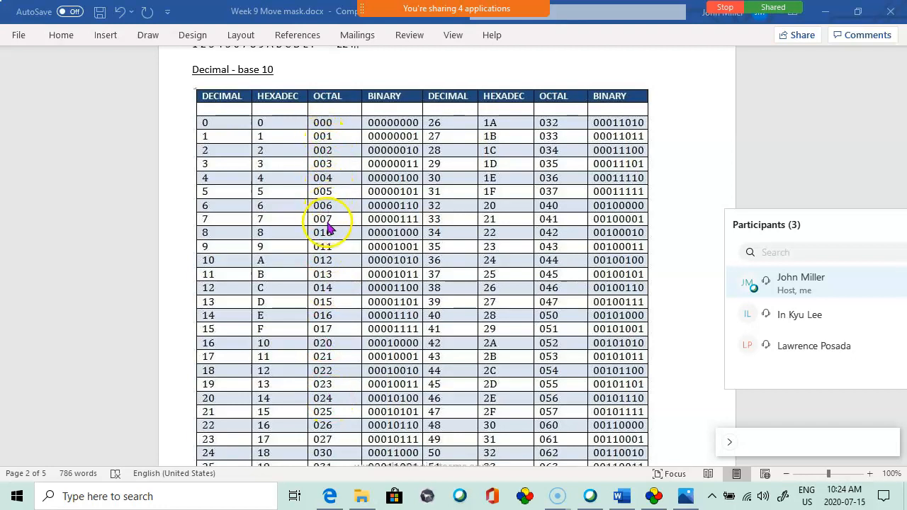
mouse_move(322, 263)
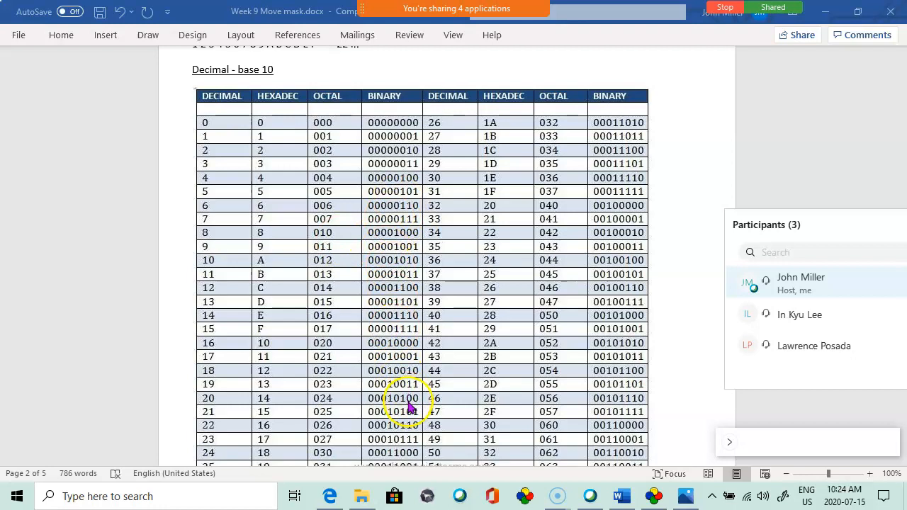
scroll(down, 3)
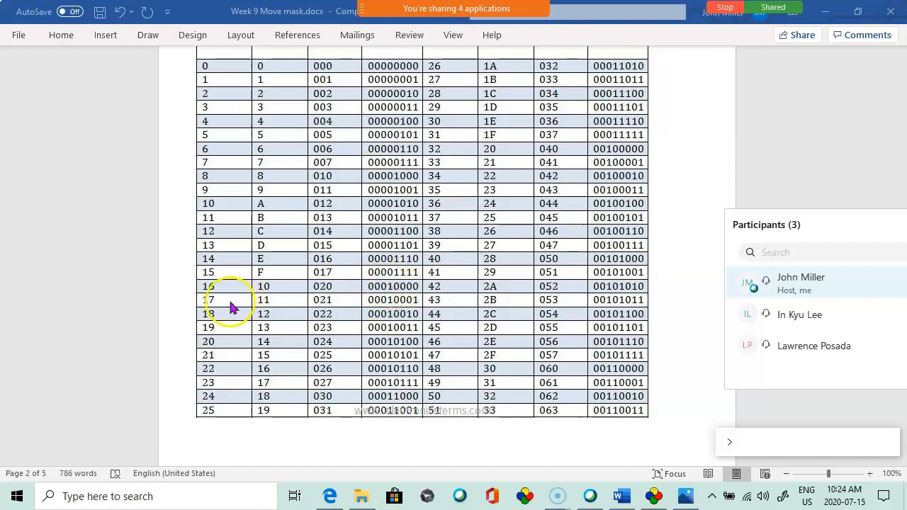
scroll(down, 3)
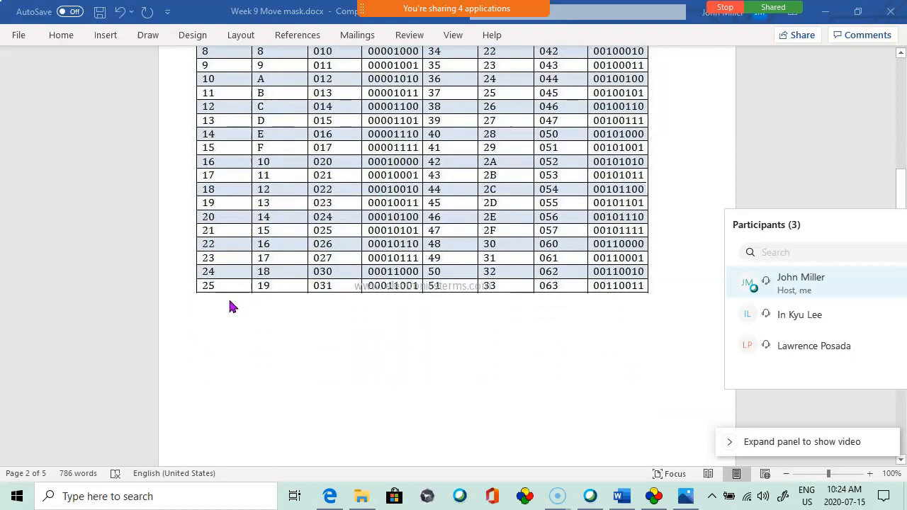
scroll(down, 3)
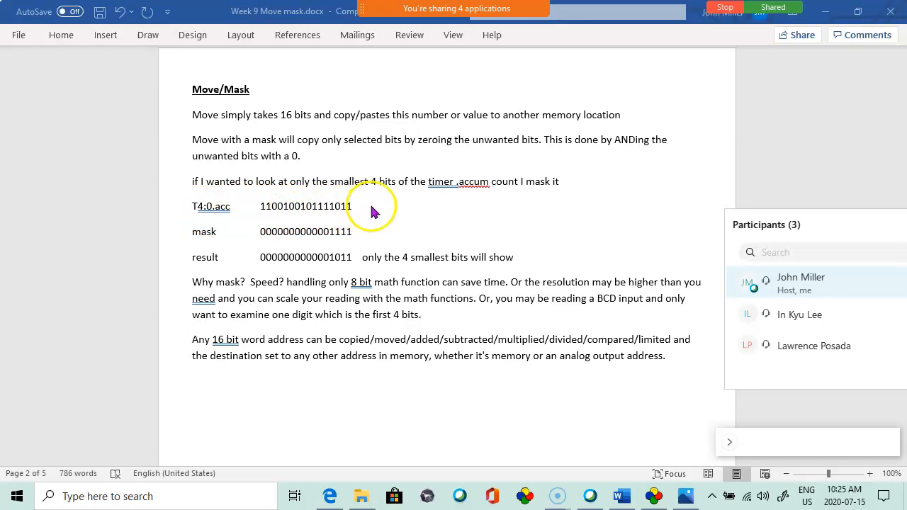
mouse_move(327, 225)
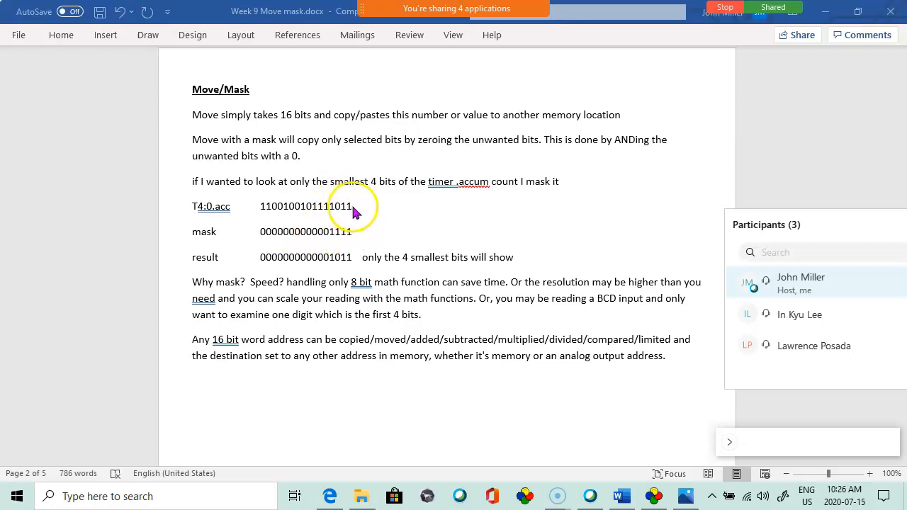
mouse_move(331, 239)
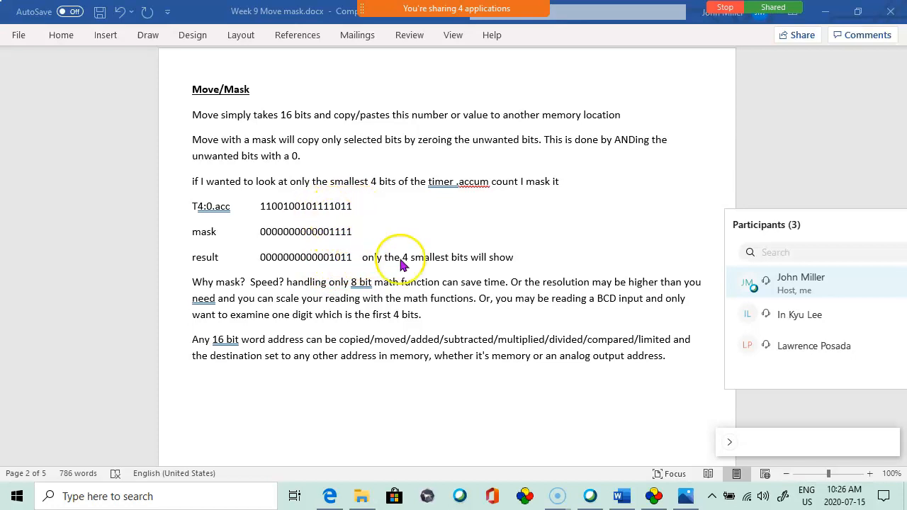
mouse_move(395, 262)
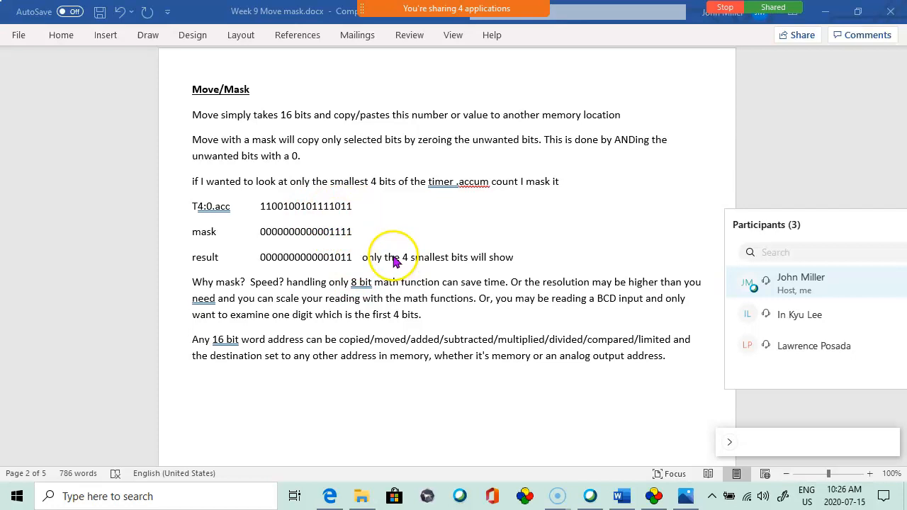